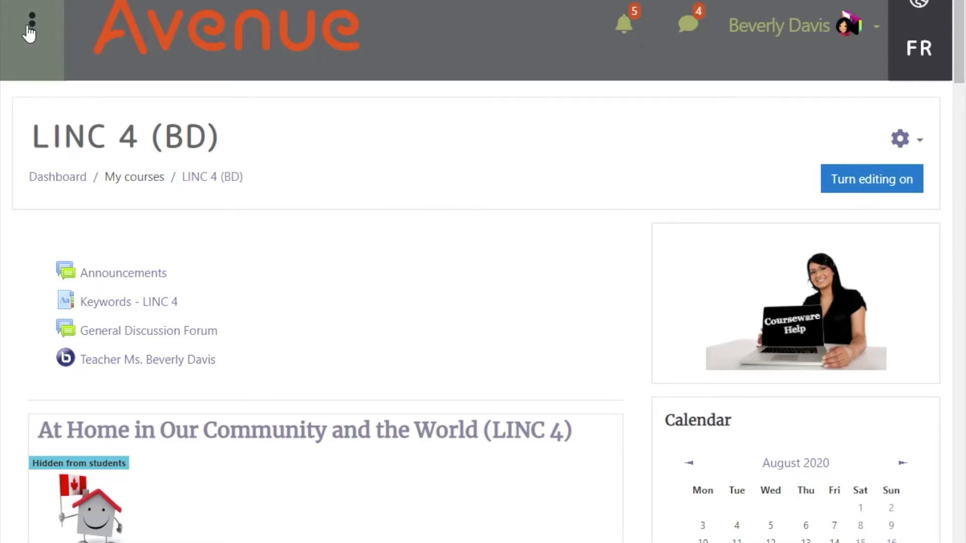
Open the course navigation drawer and go to Grades for LINC 4 (BD).
left_click(31, 24)
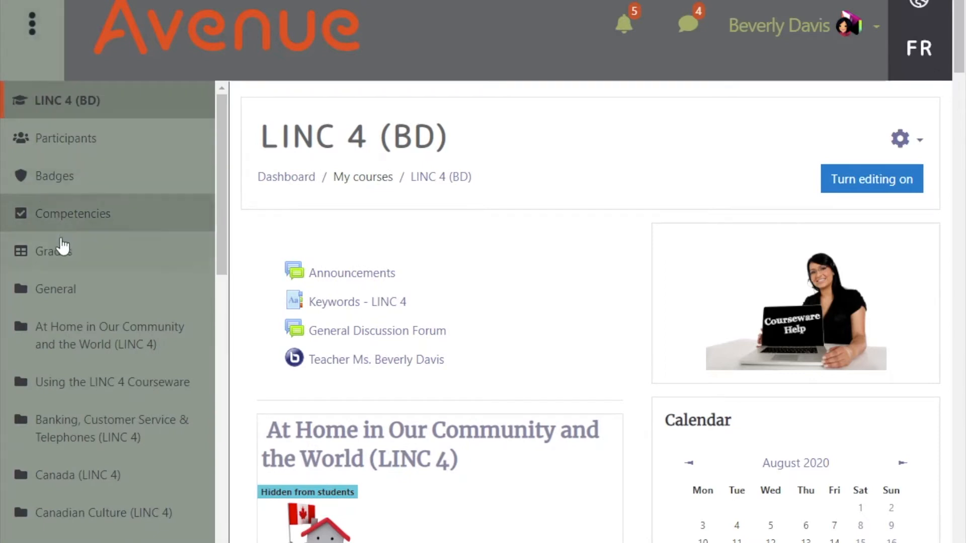
left_click(54, 251)
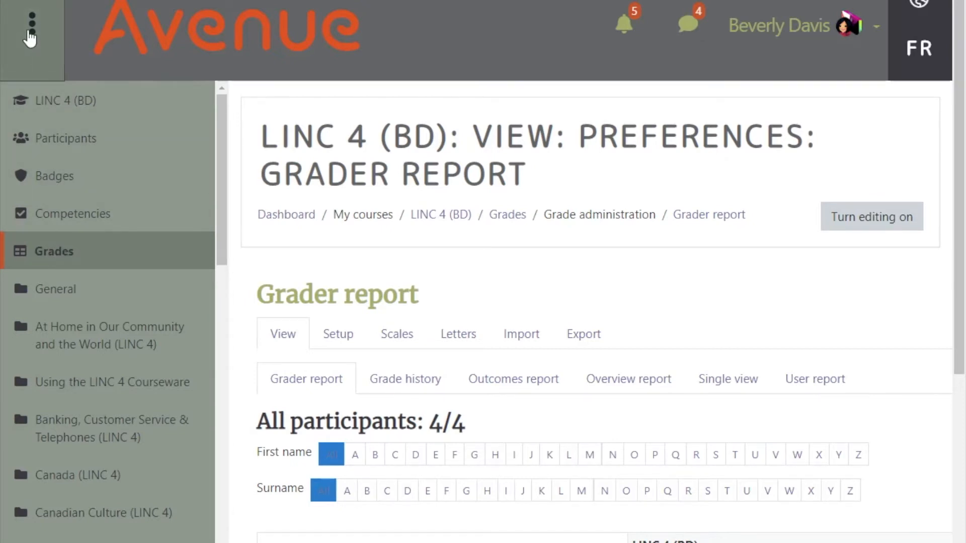
Close the navigation drawer so the grader report shows columns like 'Stop Bugging Me'.
left_click(32, 18)
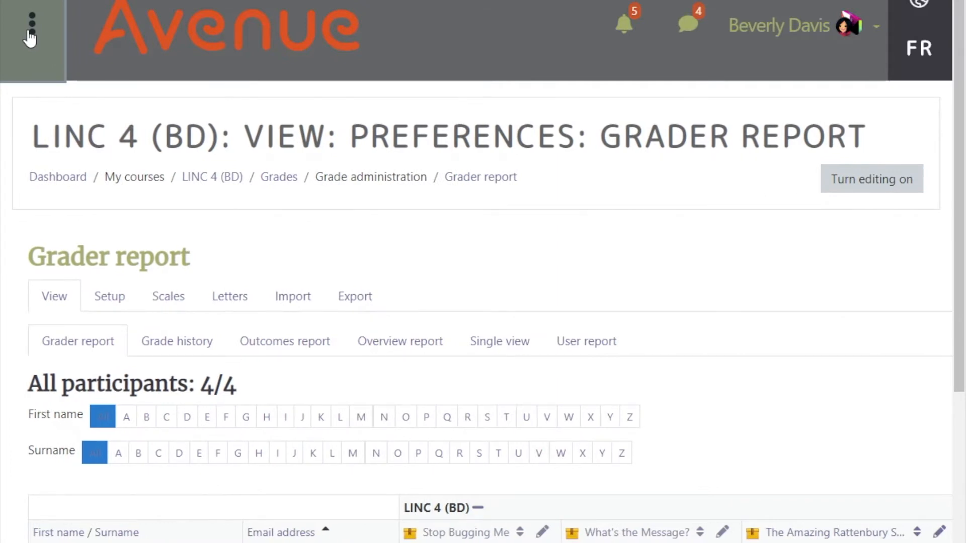
mouse_move(22, 310)
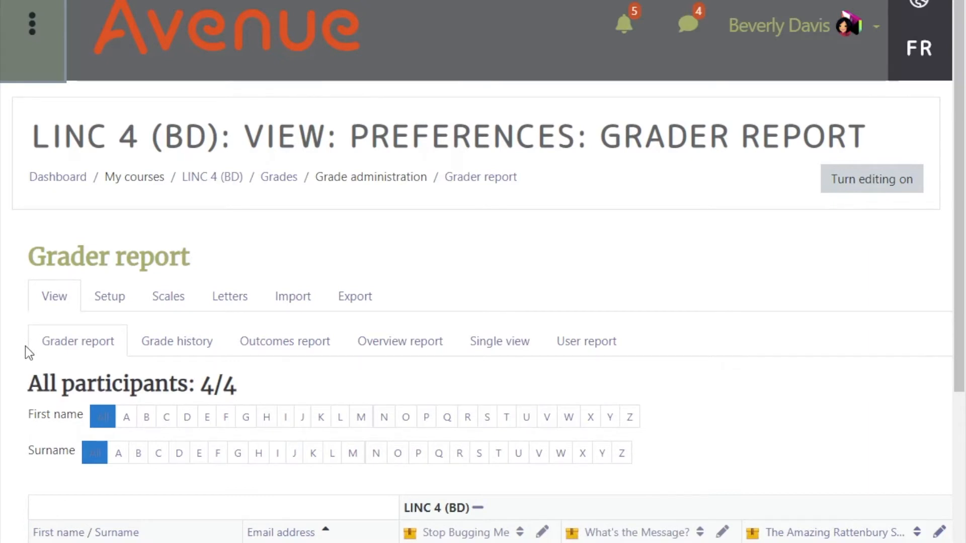
mouse_move(21, 307)
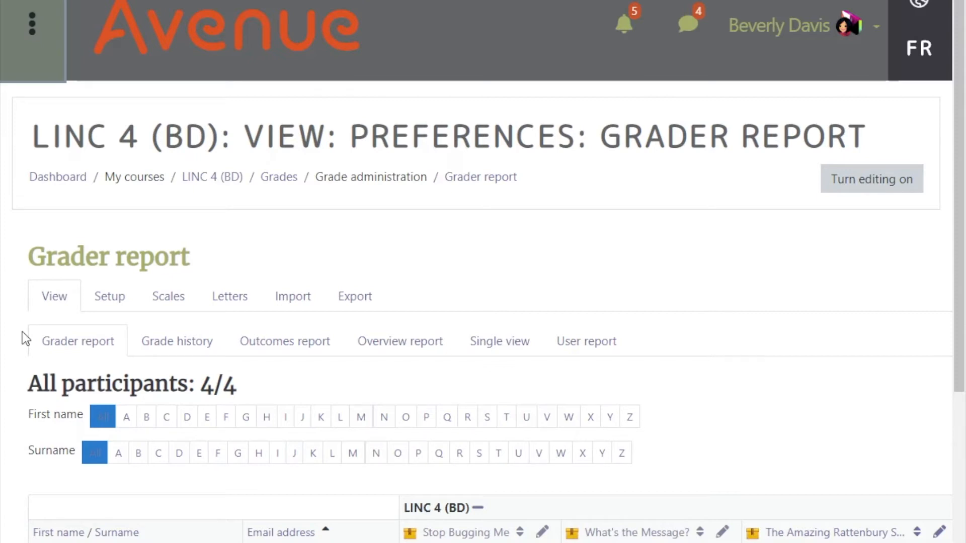
Scroll down the grade table to view all four student rows and the overall average.
scroll("down", 3)
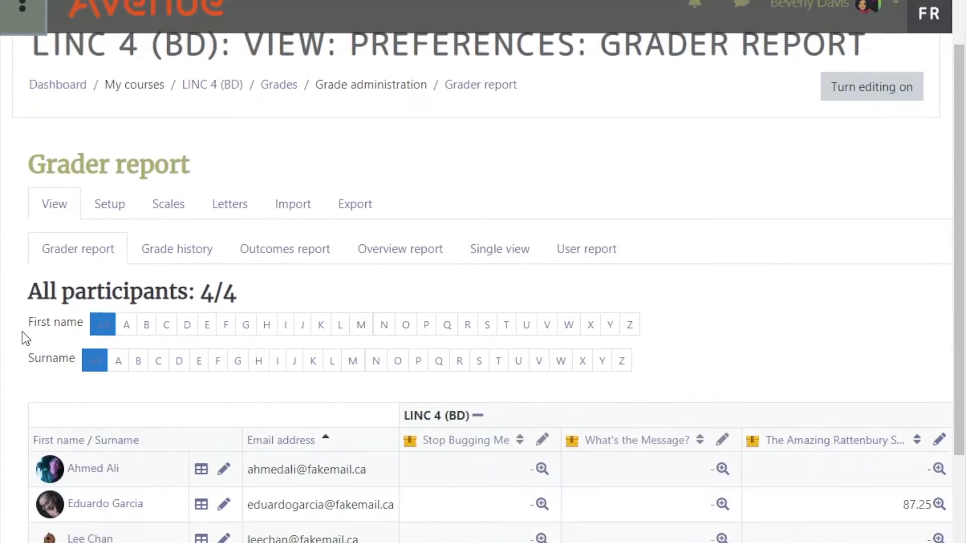
scroll("down", 3)
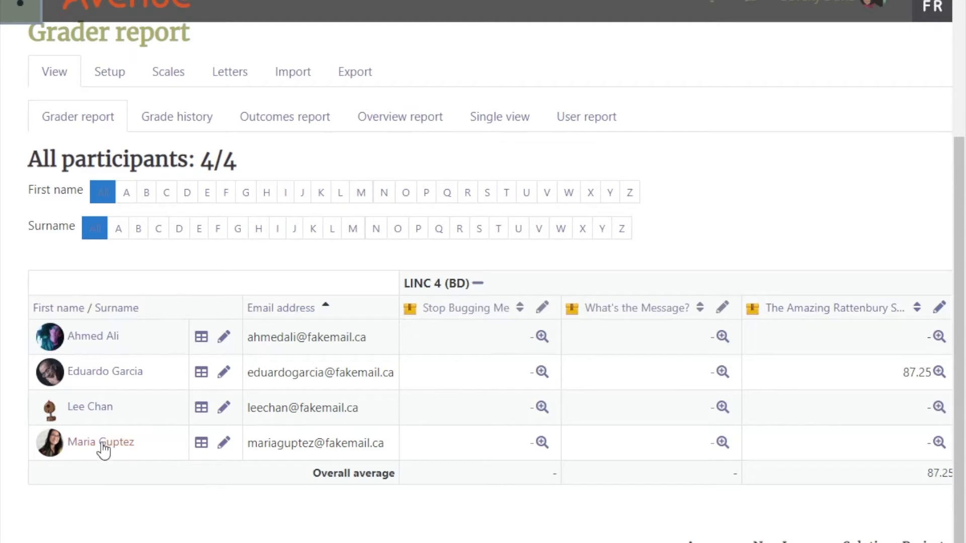
mouse_move(621, 325)
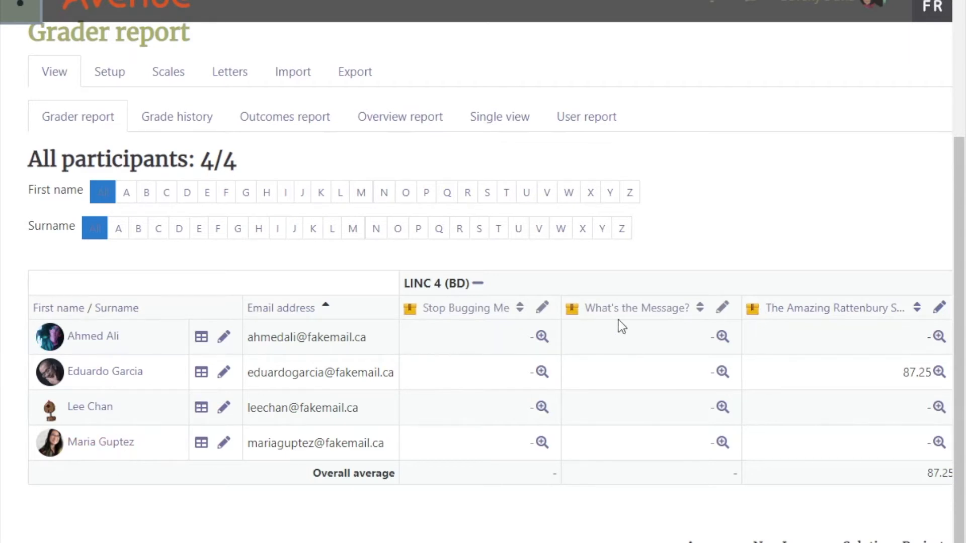
mouse_move(841, 327)
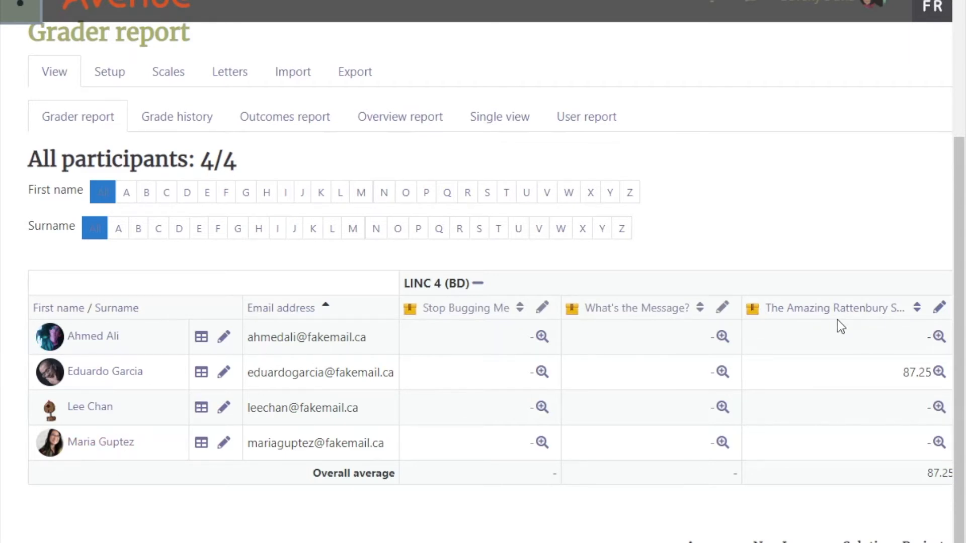
mouse_move(927, 409)
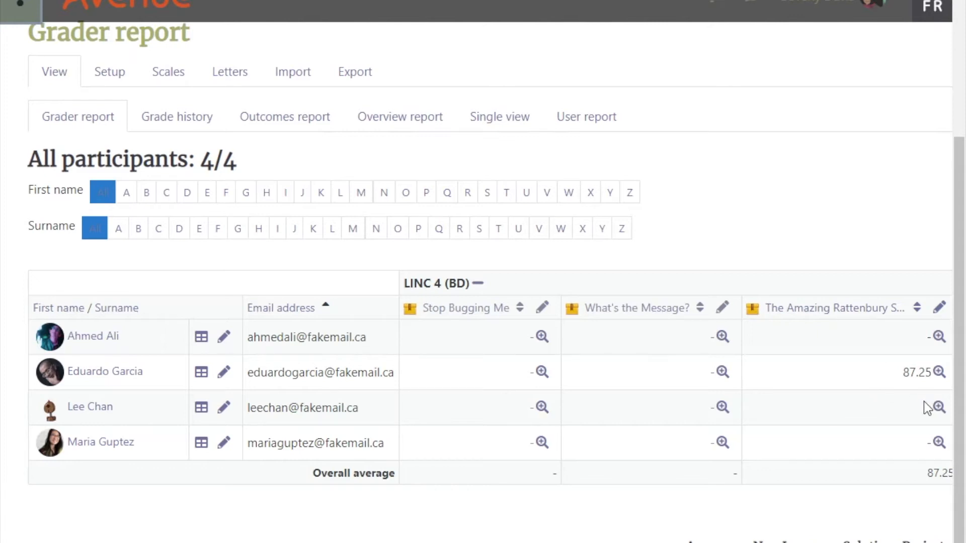
mouse_move(889, 417)
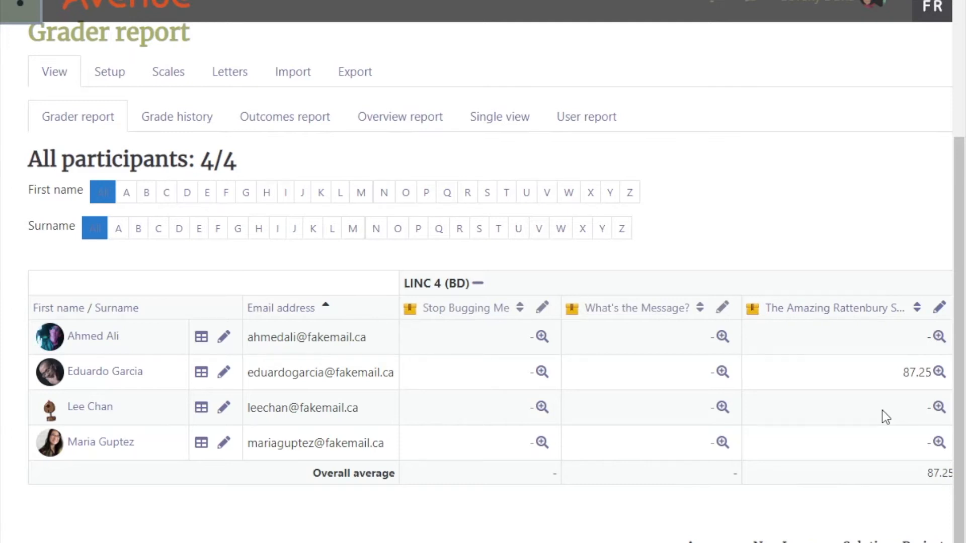
mouse_move(304, 265)
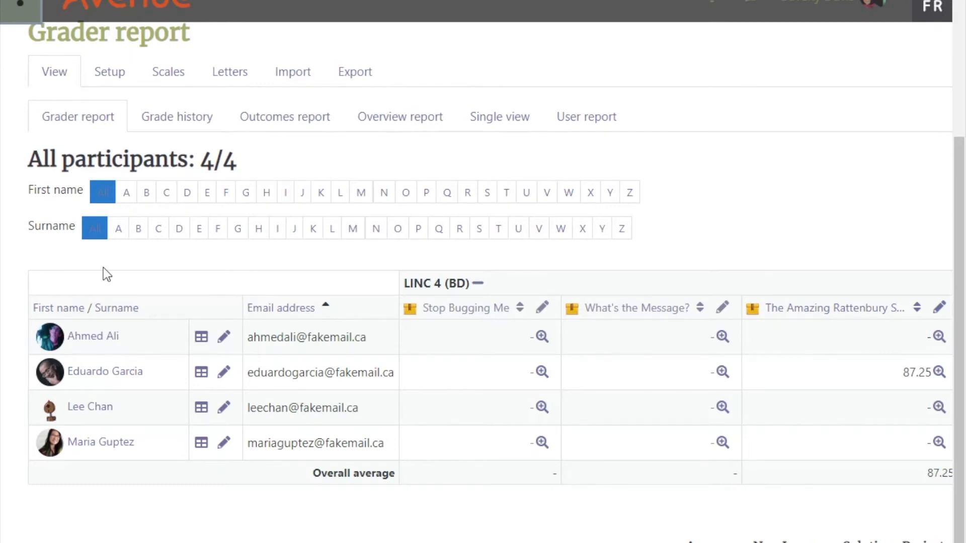
mouse_move(207, 192)
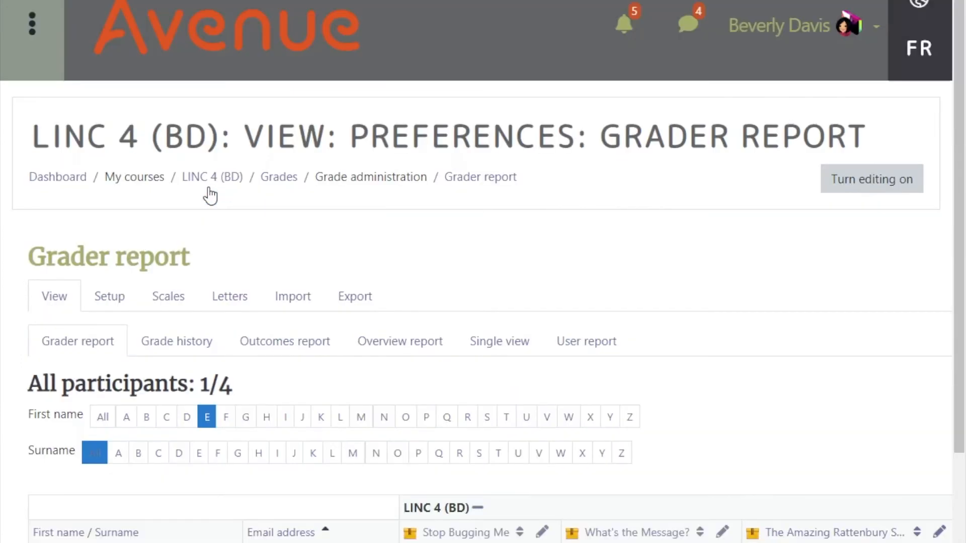
mouse_move(133, 458)
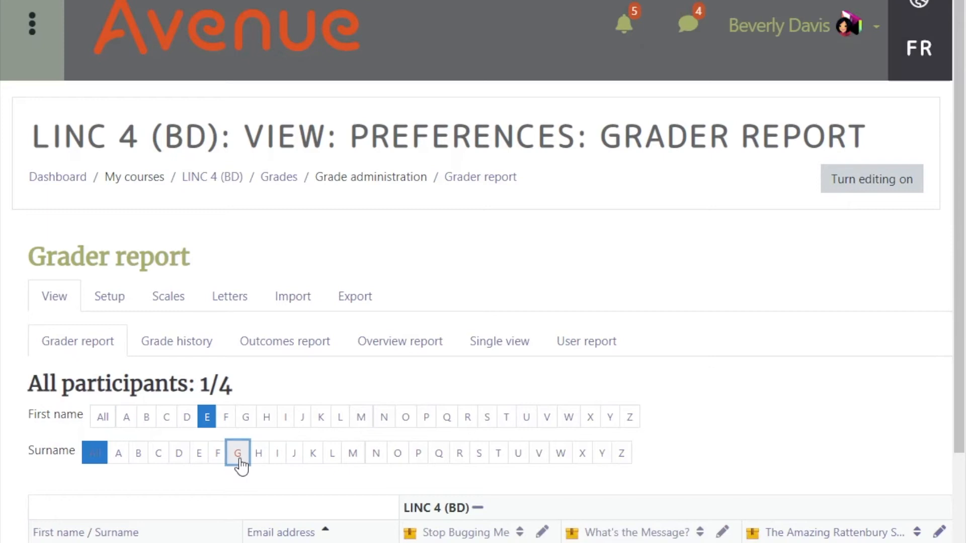
Filter participants by surname G, then reset the surname filter to All.
left_click(237, 453)
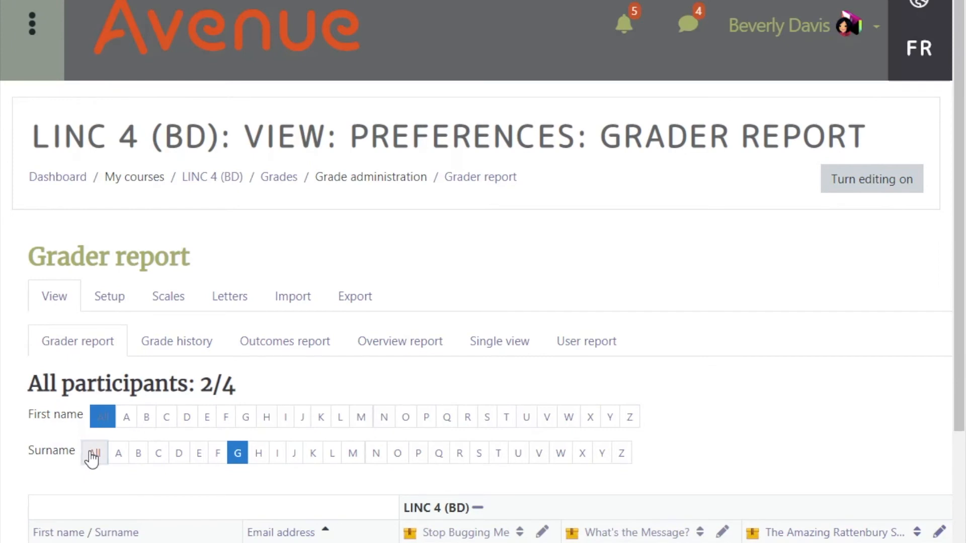
left_click(95, 453)
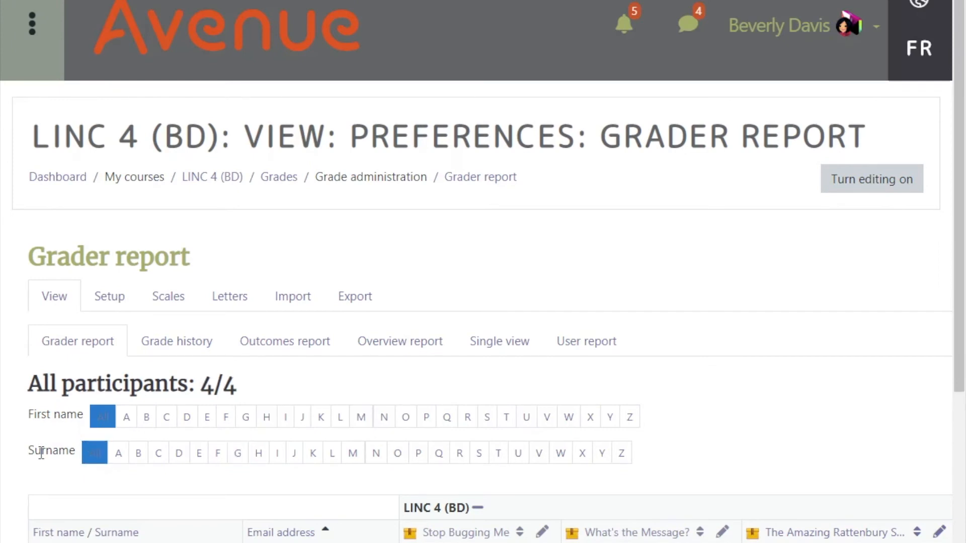
Scroll the grader report to view rows sorted by first name.
scroll("down", 3)
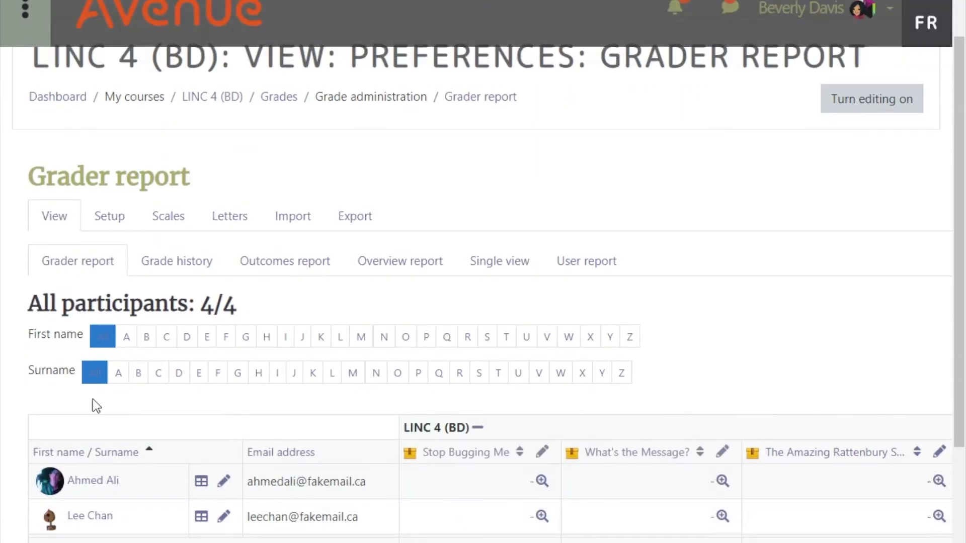
scroll("down", 3)
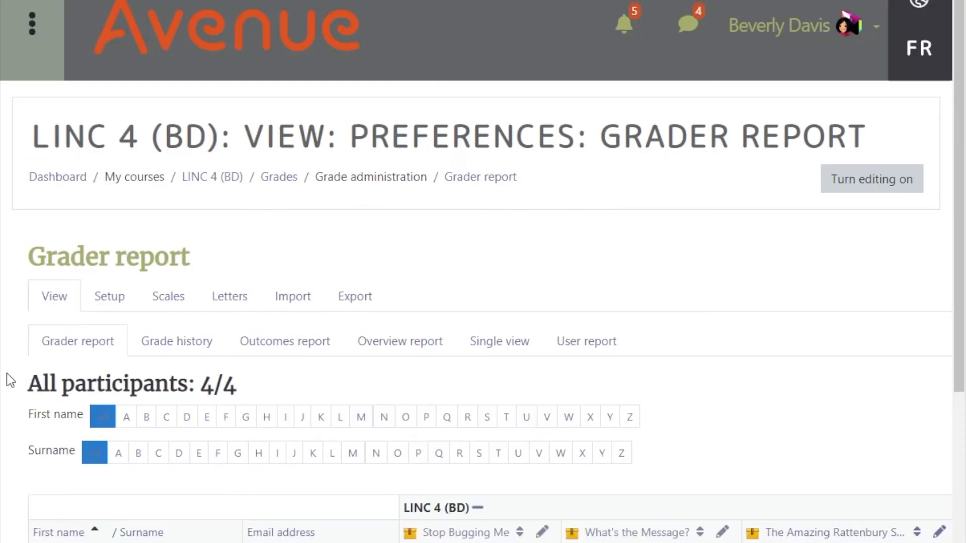
Scroll down to view all four students' rows and the overall average row.
scroll("down", 3)
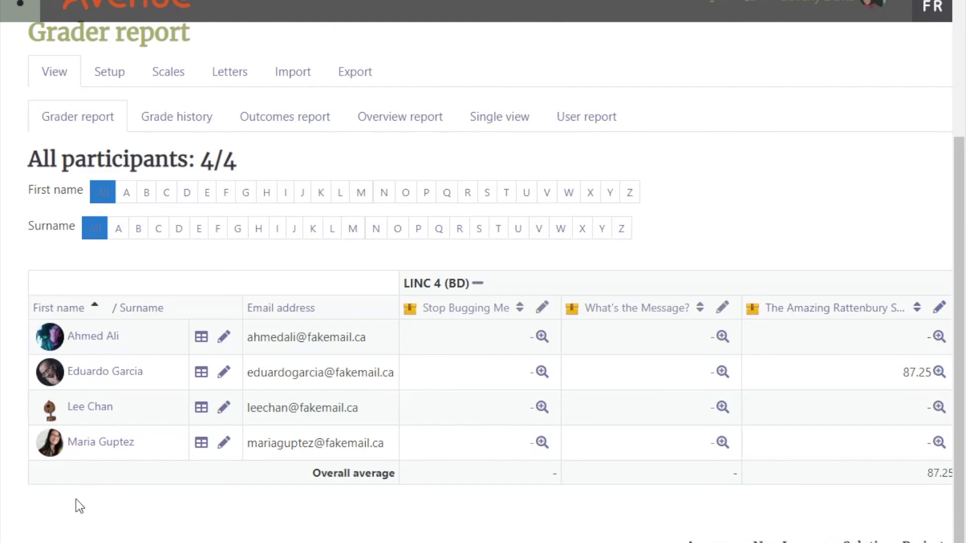
mouse_move(464, 298)
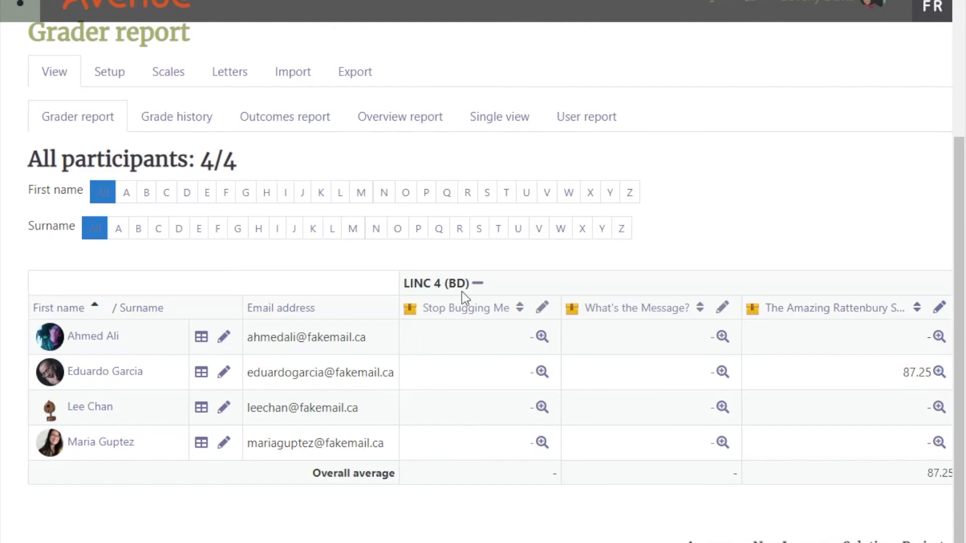
mouse_move(477, 283)
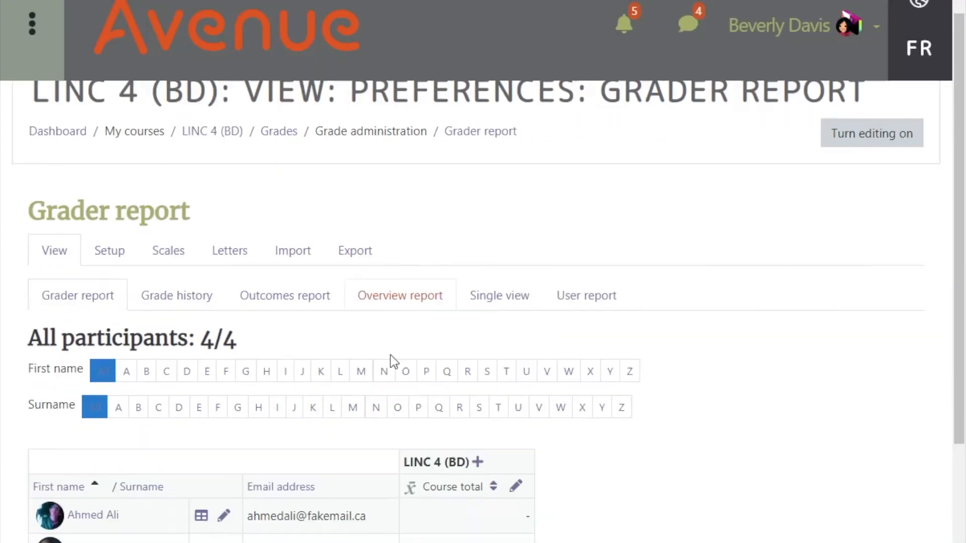
scroll("down", 3)
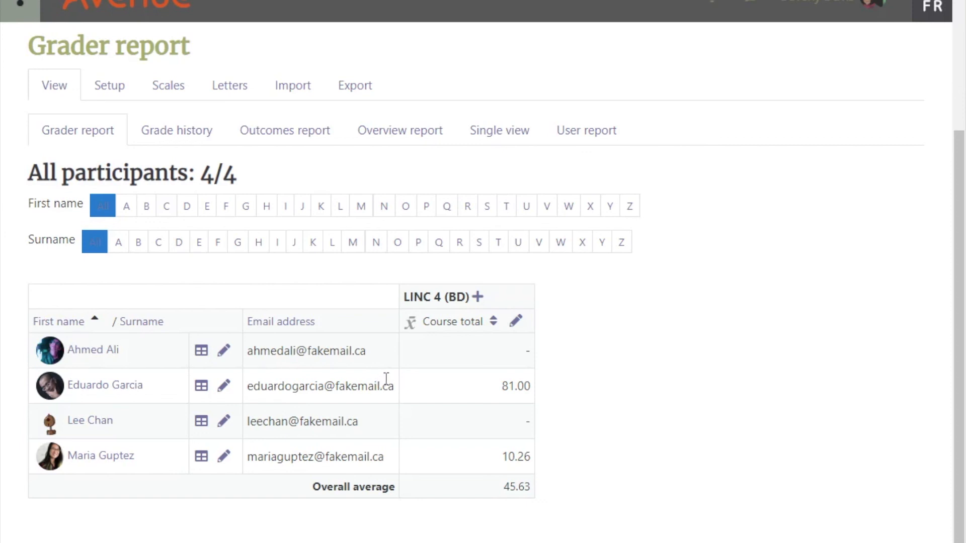
mouse_move(477, 298)
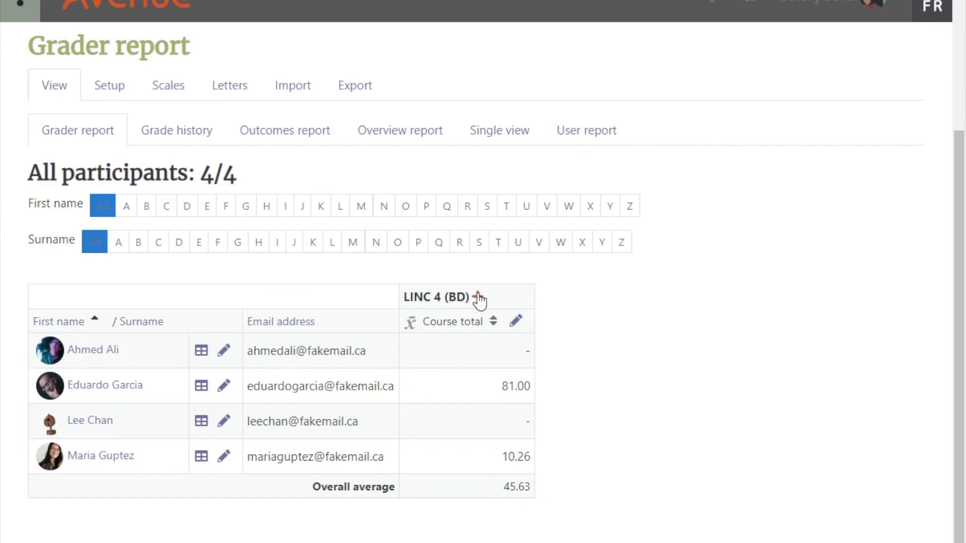
mouse_move(477, 299)
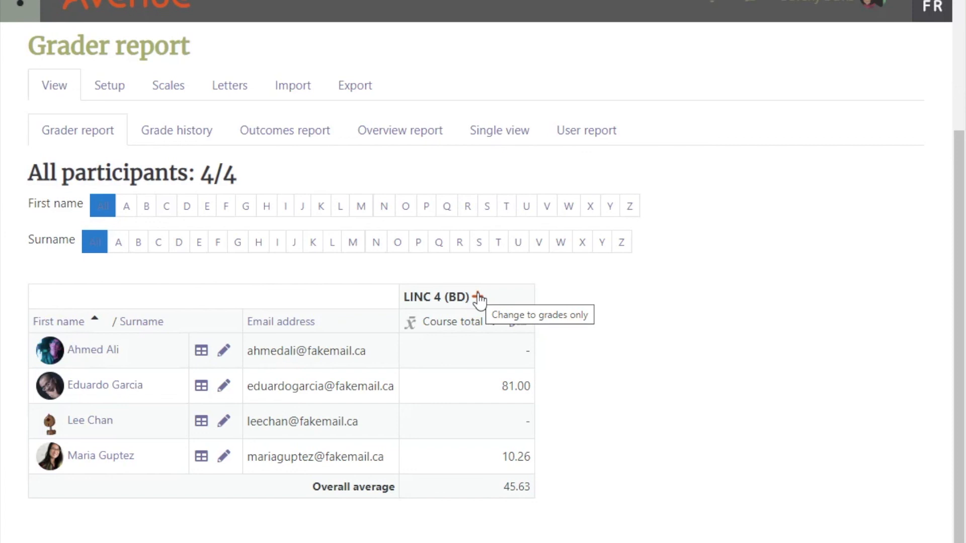